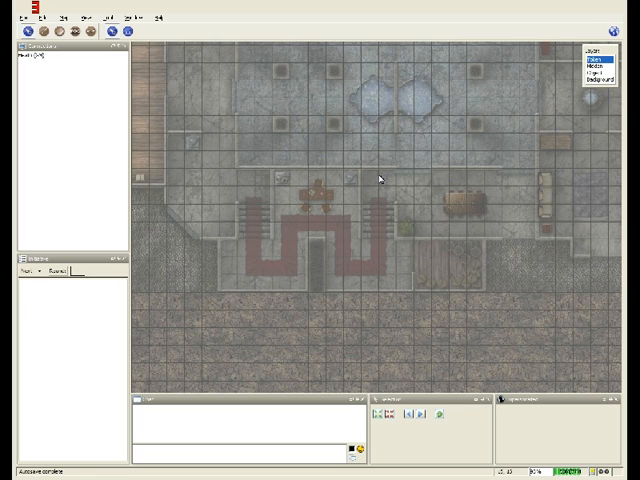
{"action": "mouse_move", "coordinate": [376, 158]}
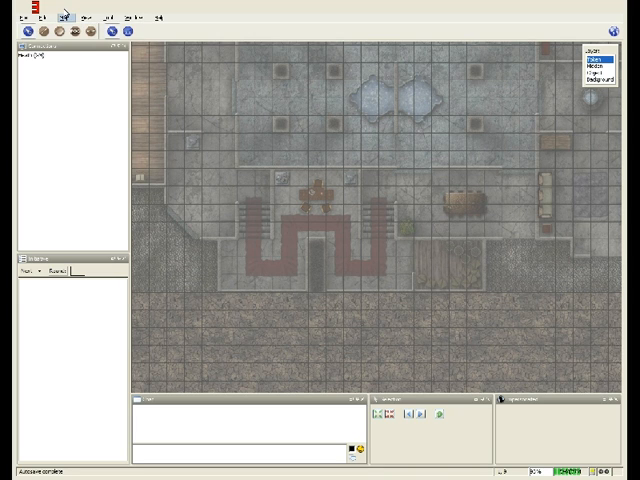
- Move the named token into the narrow corridor so its vision reveals the surrounding dungeon
{"action": "left_click", "coordinate": [68, 18]}
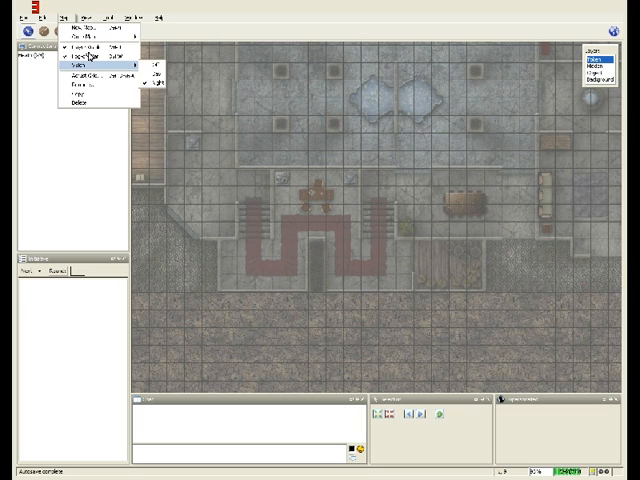
{"action": "left_click", "coordinate": [356, 328]}
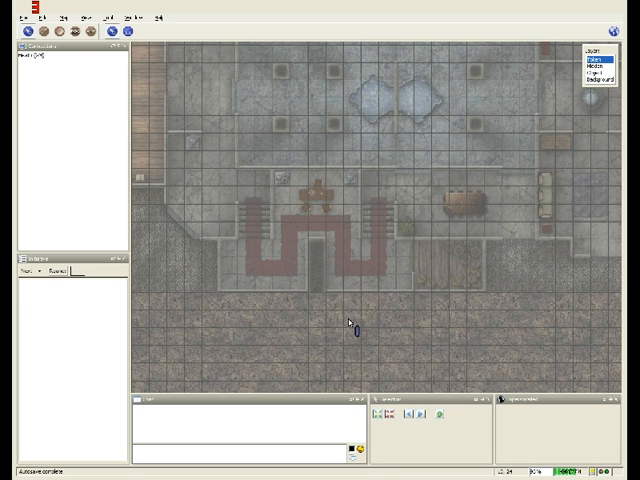
{"action": "scroll", "scroll_direction": "down", "scroll_amount": 3}
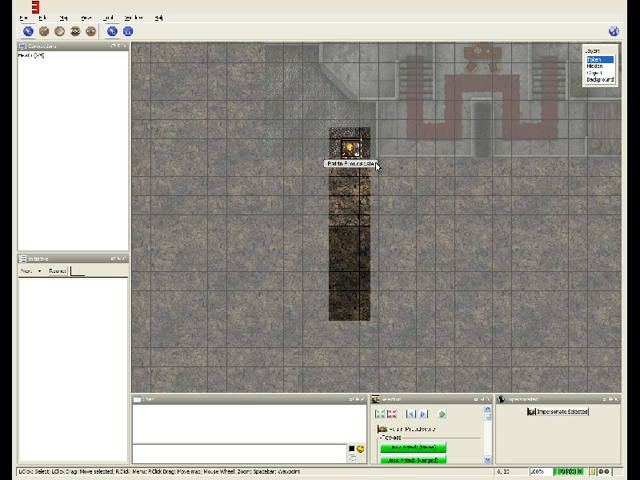
{"action": "mouse_move", "coordinate": [178, 64]}
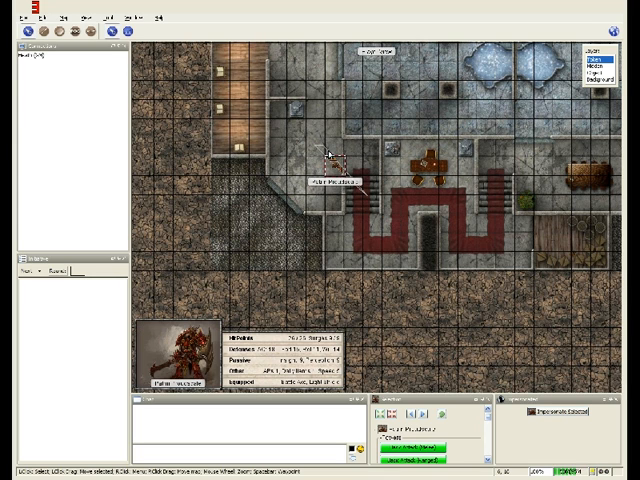
- Bring up the context menu for the token beside the red stone structure to reach its light sources
{"action": "right_click", "coordinate": [330, 160]}
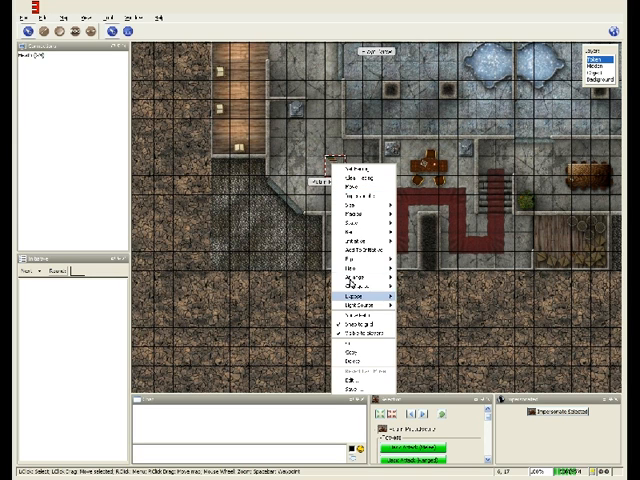
{"action": "mouse_move", "coordinate": [352, 302]}
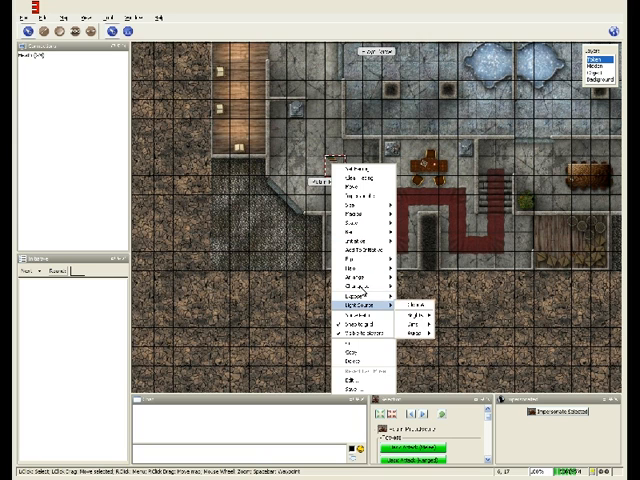